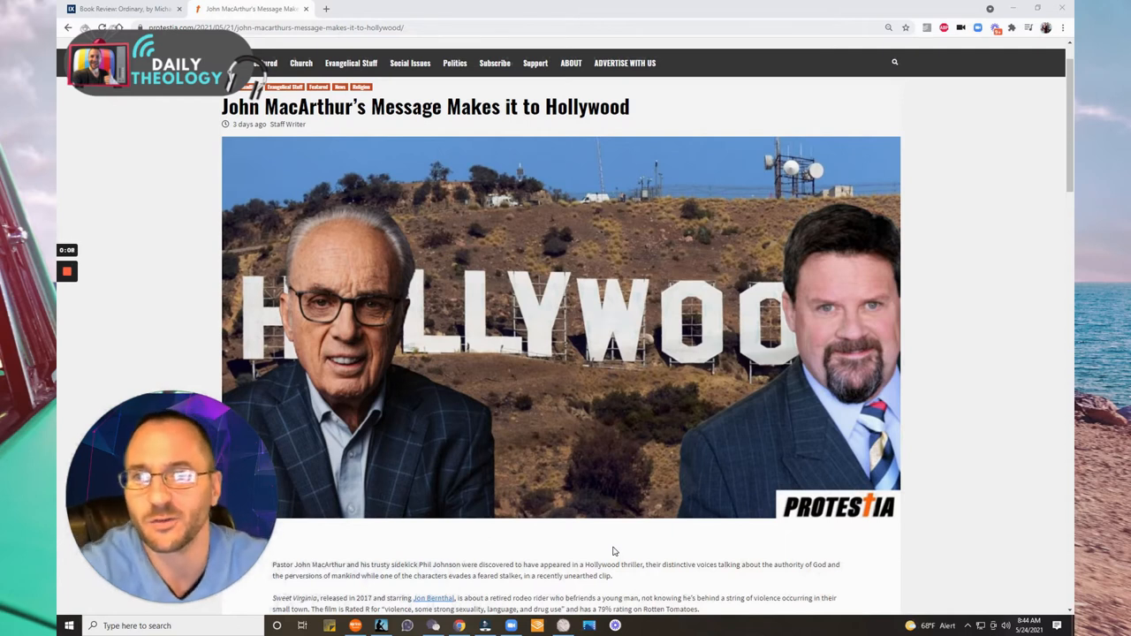
mouse_move(557, 463)
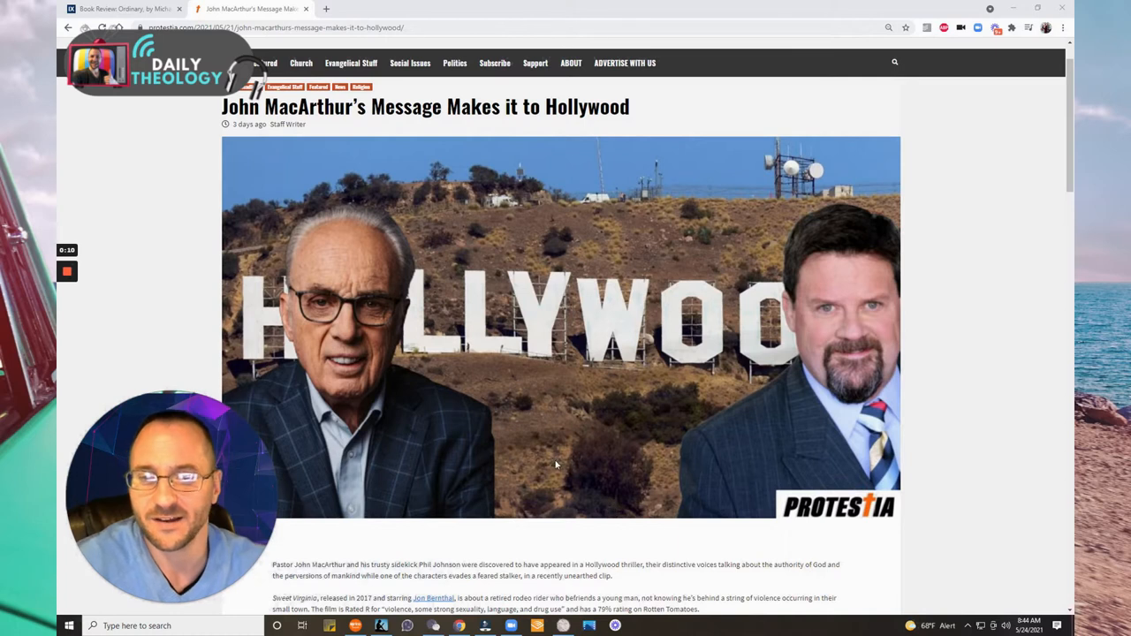
Scroll down the MacArthur-in-Hollywood article until the embedded film clip and its explanatory text are visible
scroll("down", 3)
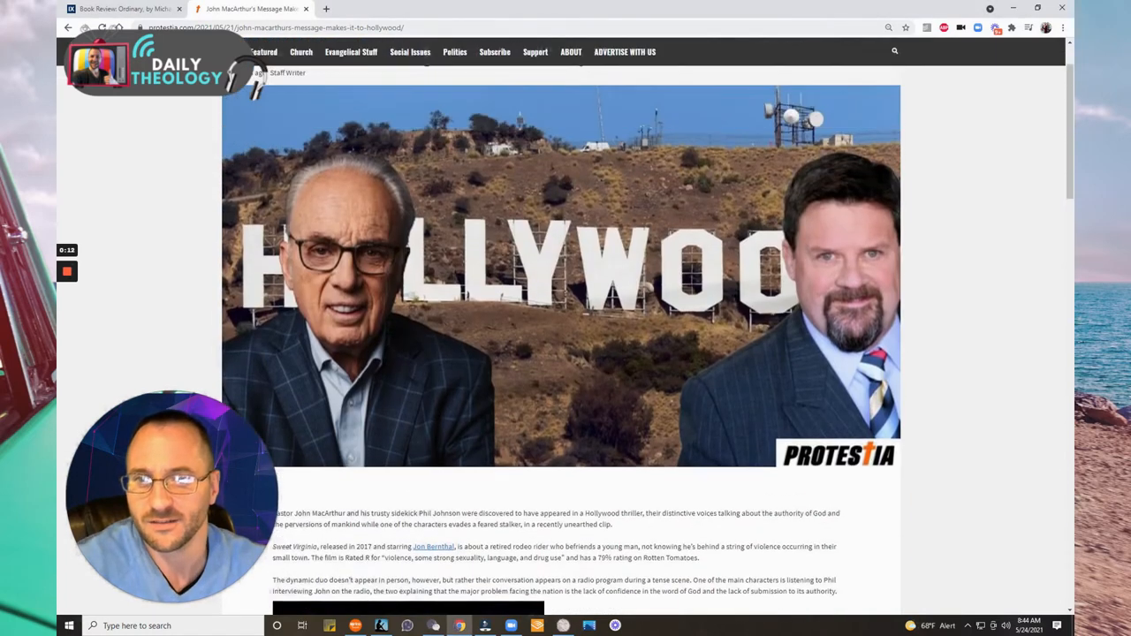
scroll("down", 3)
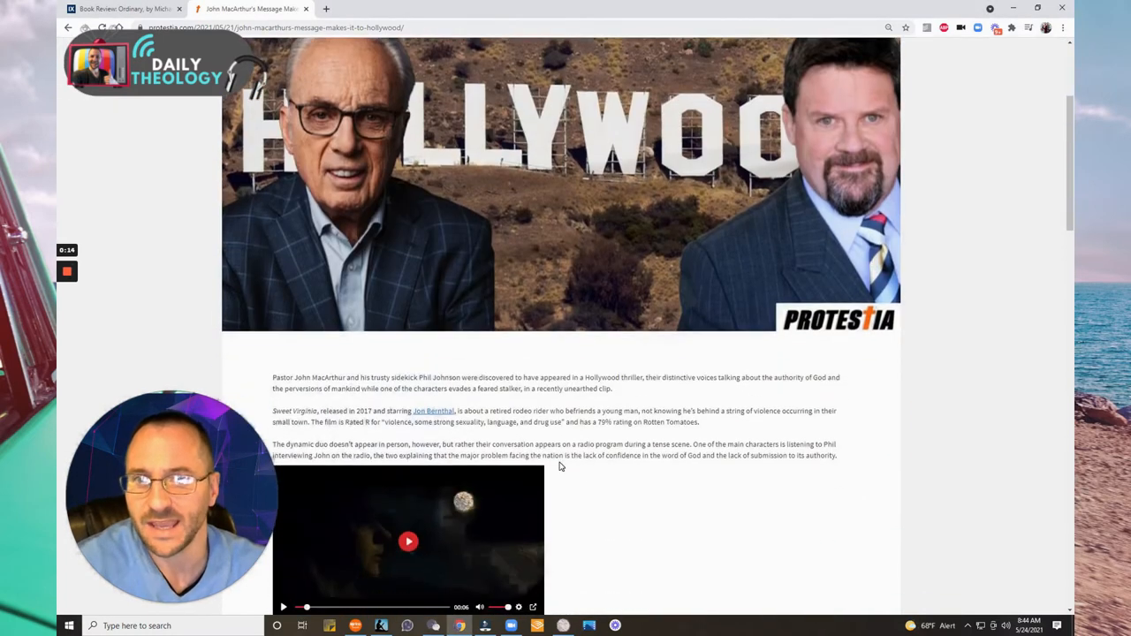
scroll("down", 3)
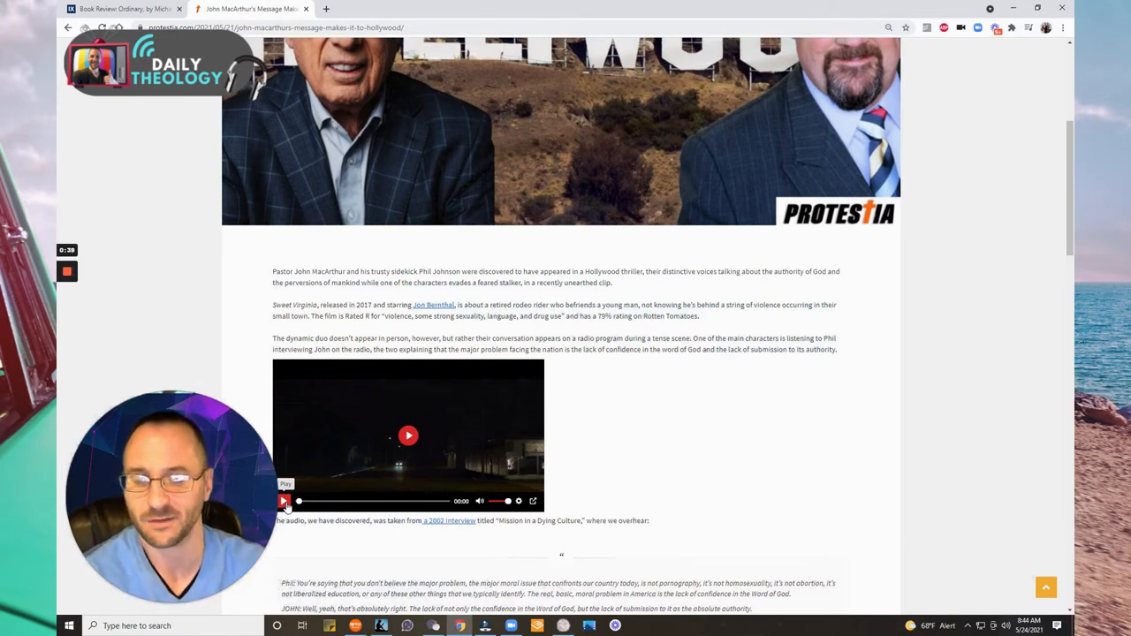
Play the embedded film clip partway, then move the page back near the article's header image
left_click(285, 502)
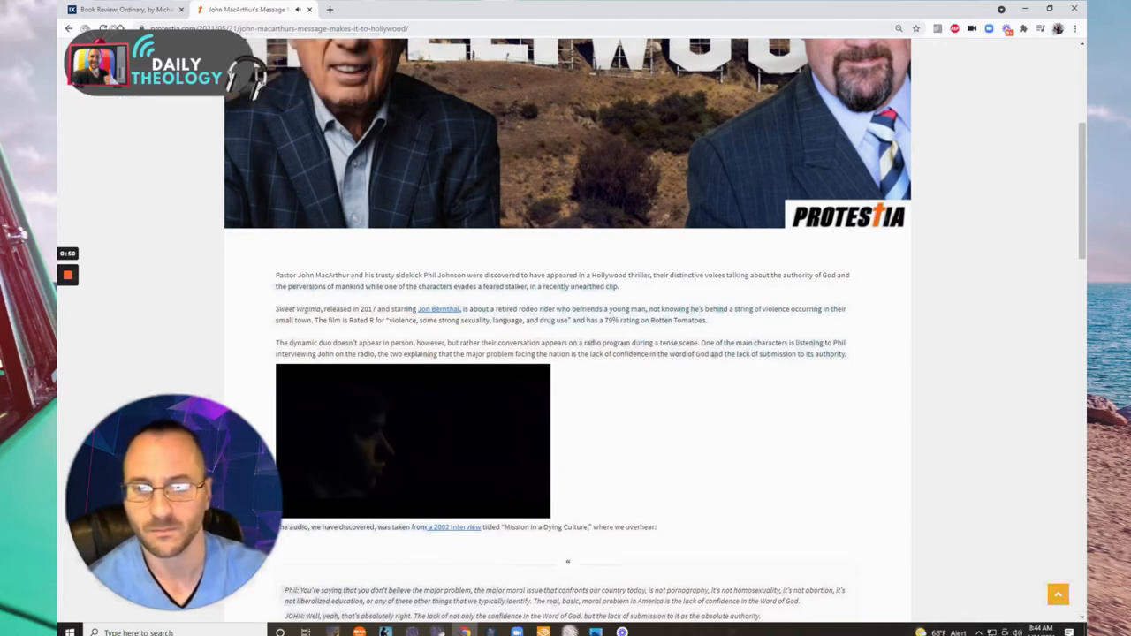
scroll("down", 3)
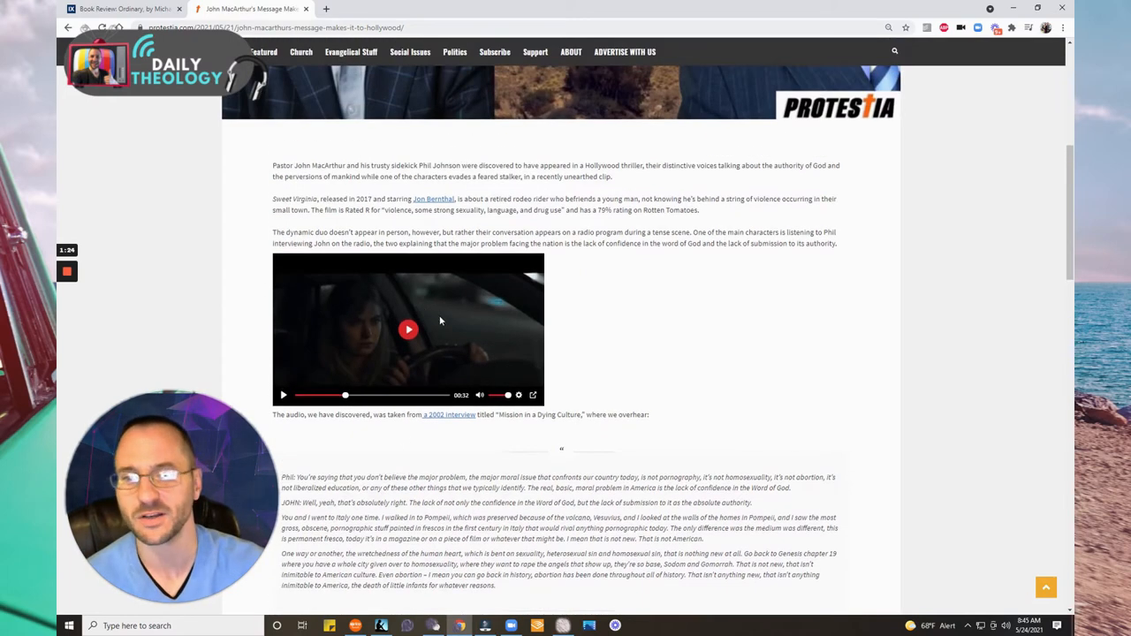
scroll("down", 3)
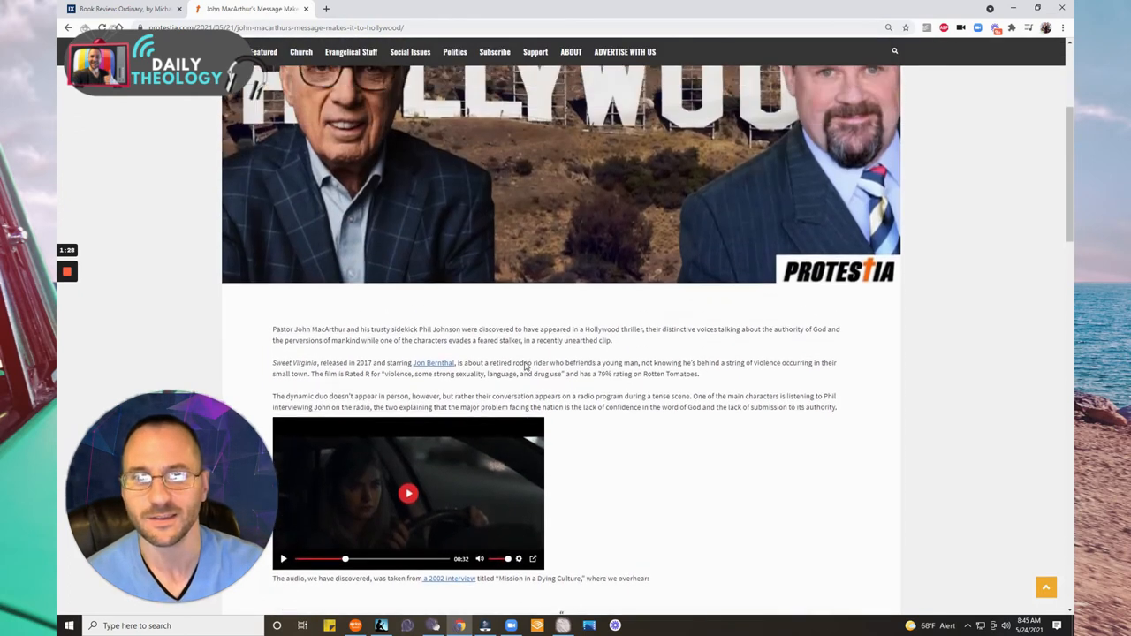
scroll("down", 3)
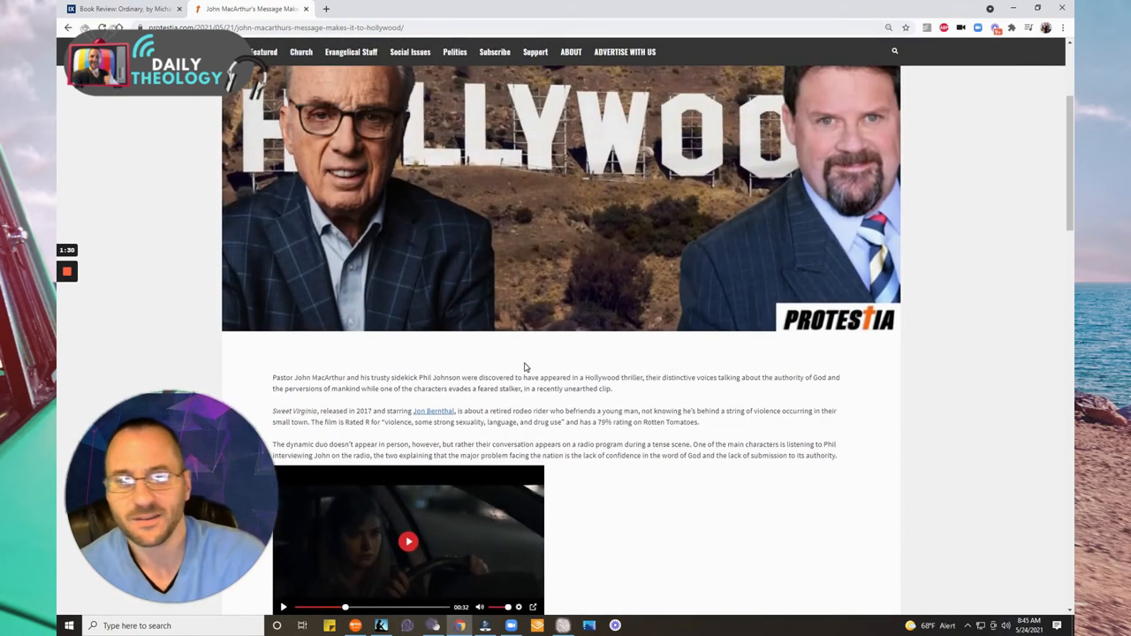